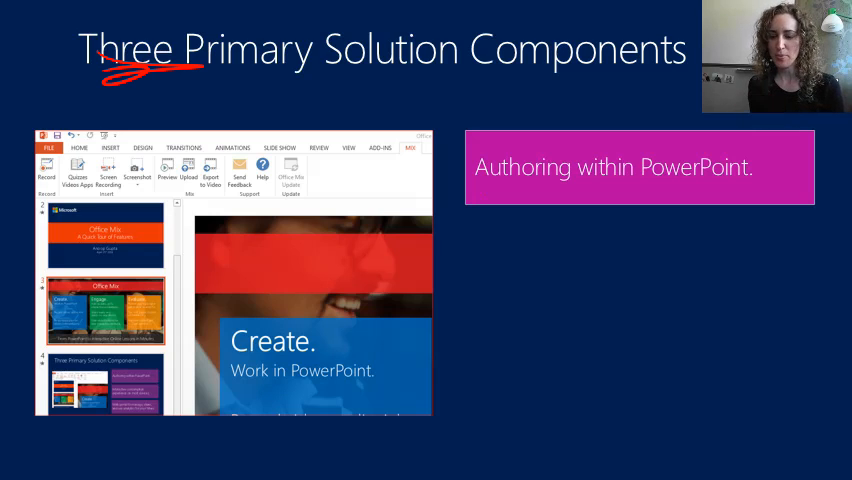
Advance the presentation from the solution components to the 'Easily insert screen recordings' slide
left_click_drag(484, 194, 756, 194)
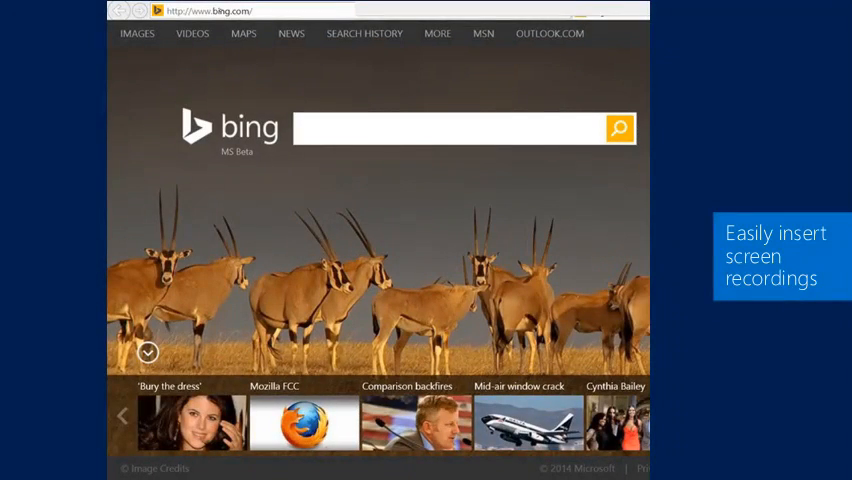
Sign in at mix.office.com and browse Gallery, Watch and Manage Mixes pages
left_click(210, 12)
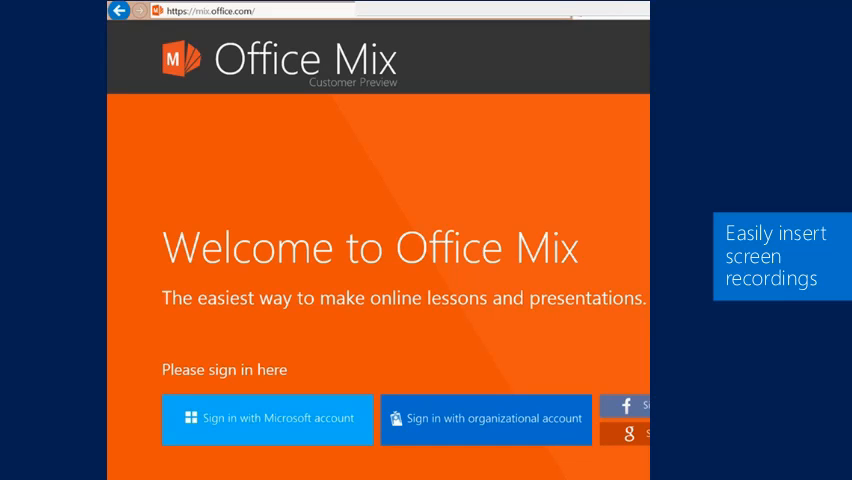
left_click(268, 418)
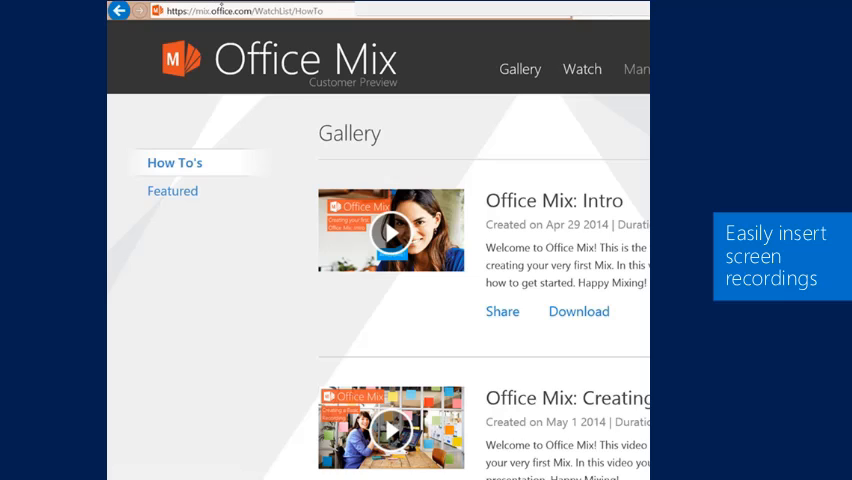
left_click(580, 68)
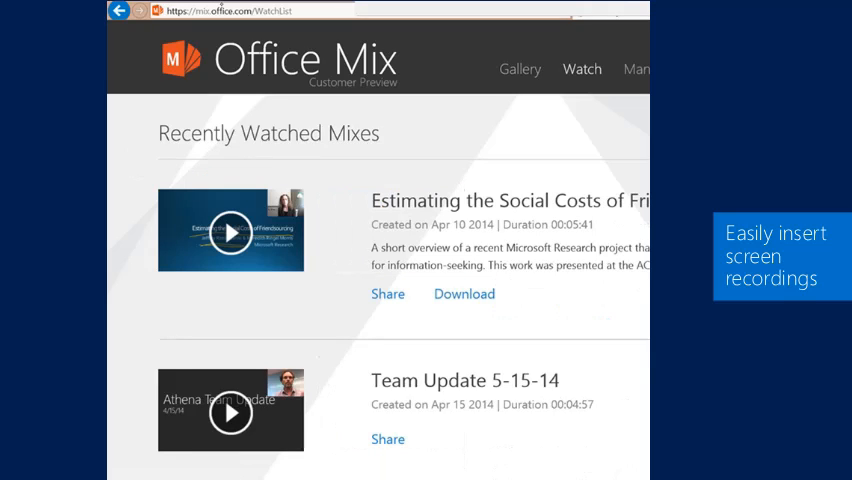
left_click(640, 68)
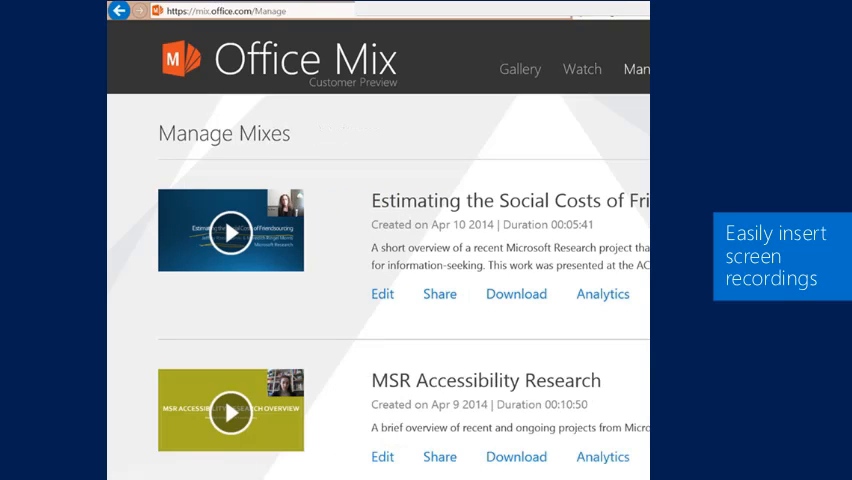